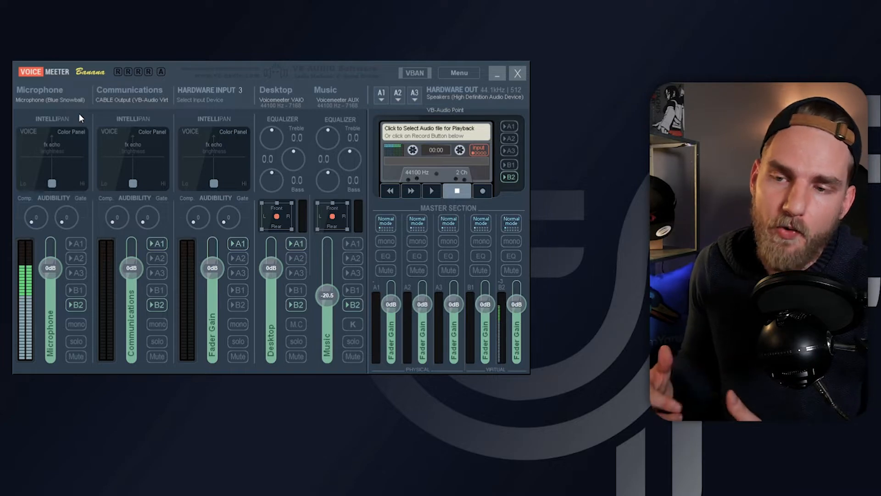
mouse_move(51, 191)
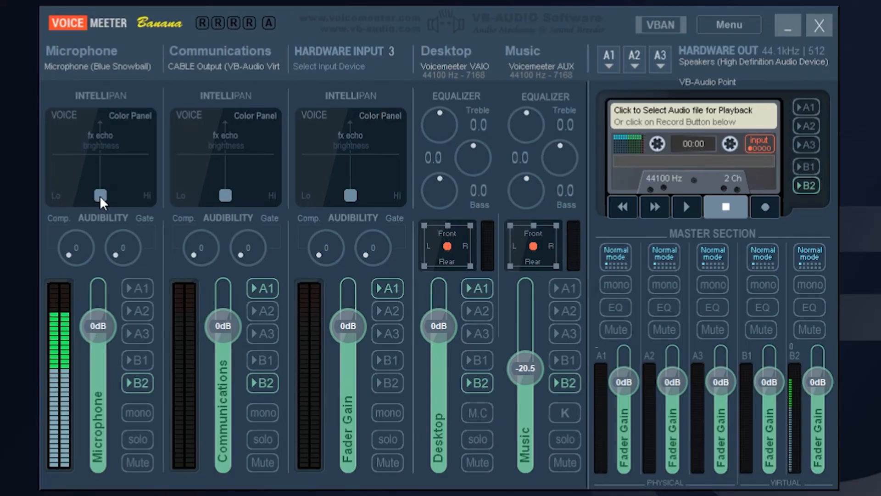
Sweep the Microphone voice colour toward Lo, back to centre, then upward toward fx echo.
drag(100, 195, 79, 192)
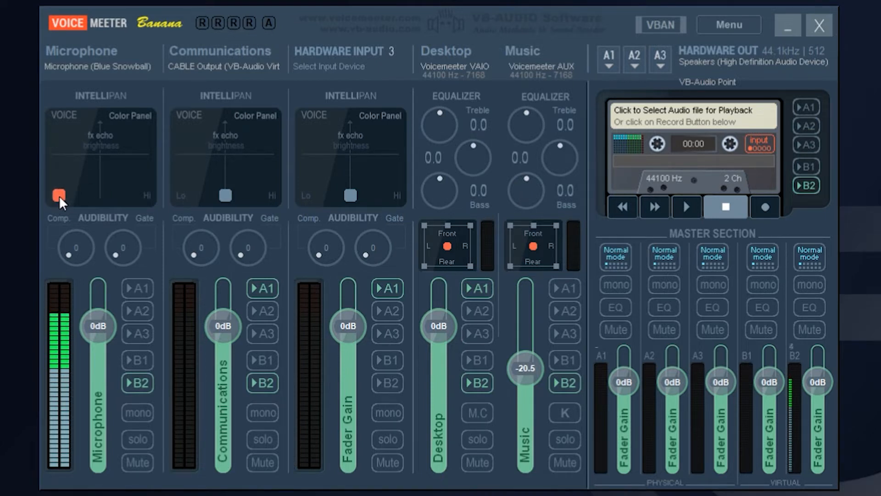
drag(58, 195, 102, 195)
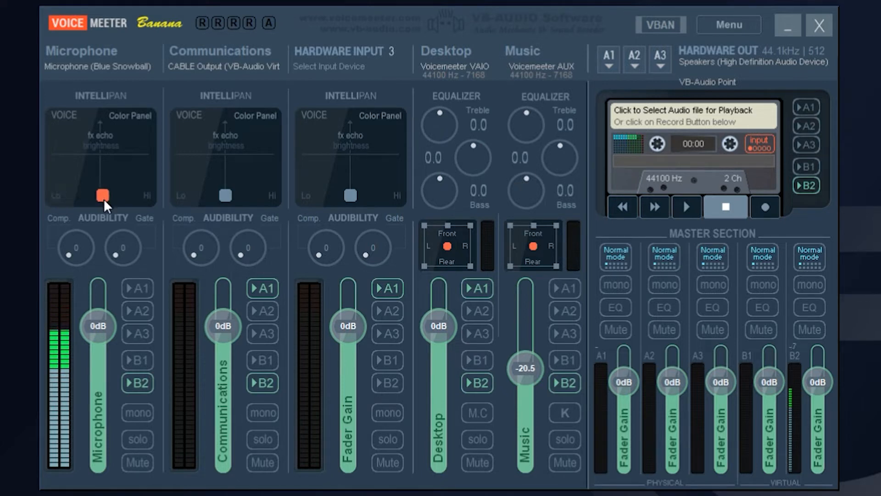
drag(101, 195, 145, 195)
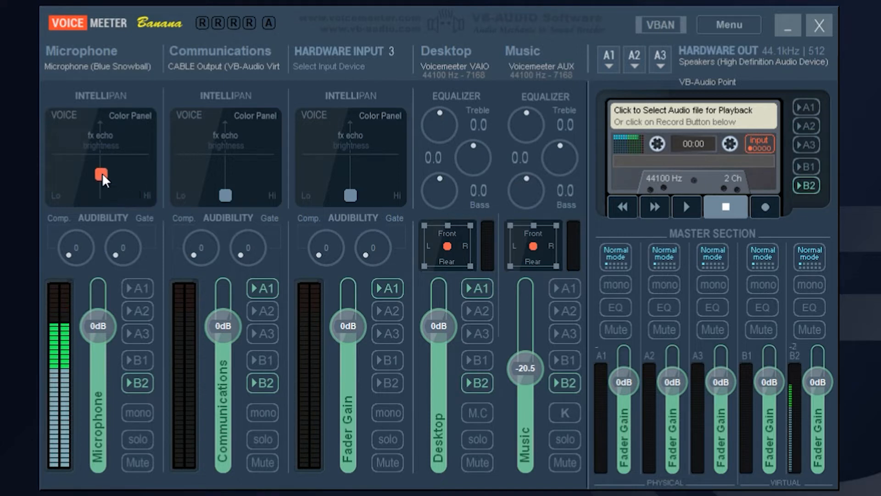
drag(101, 175, 101, 165)
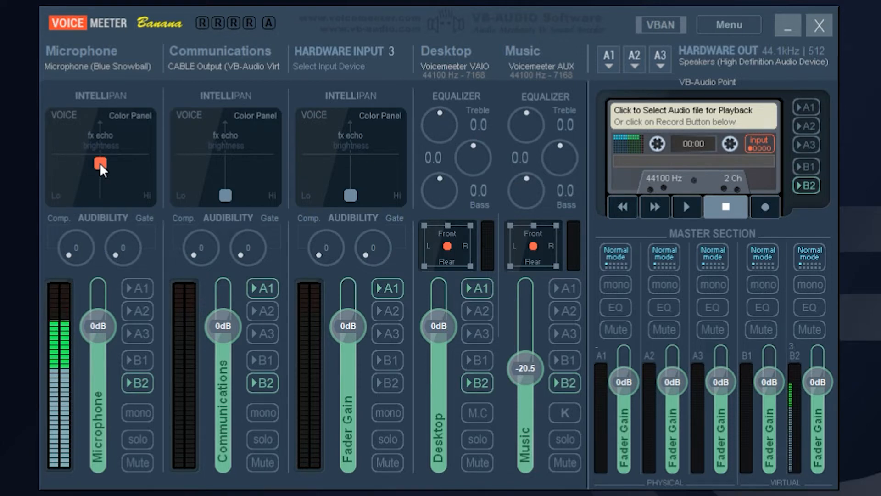
drag(100, 164, 100, 141)
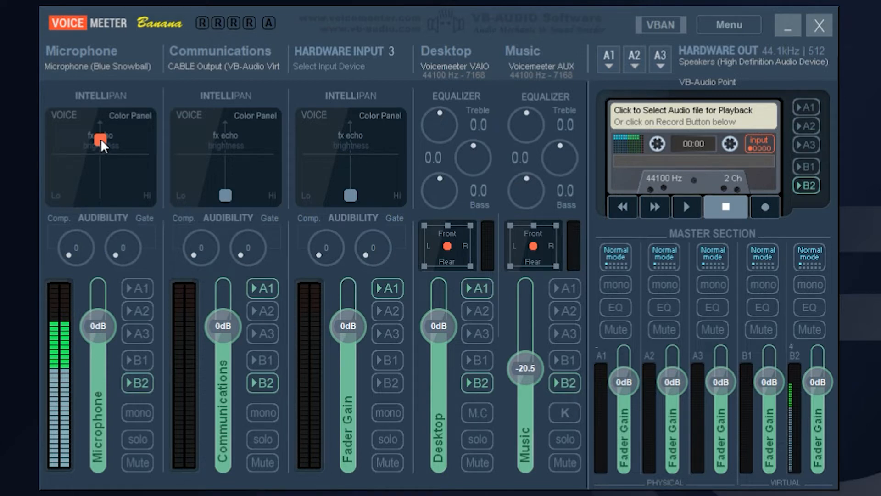
drag(101, 140, 82, 186)
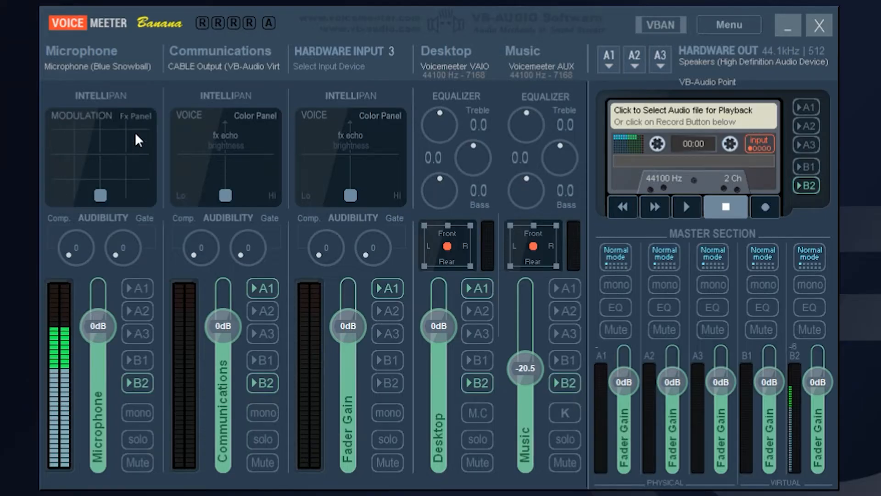
mouse_move(131, 176)
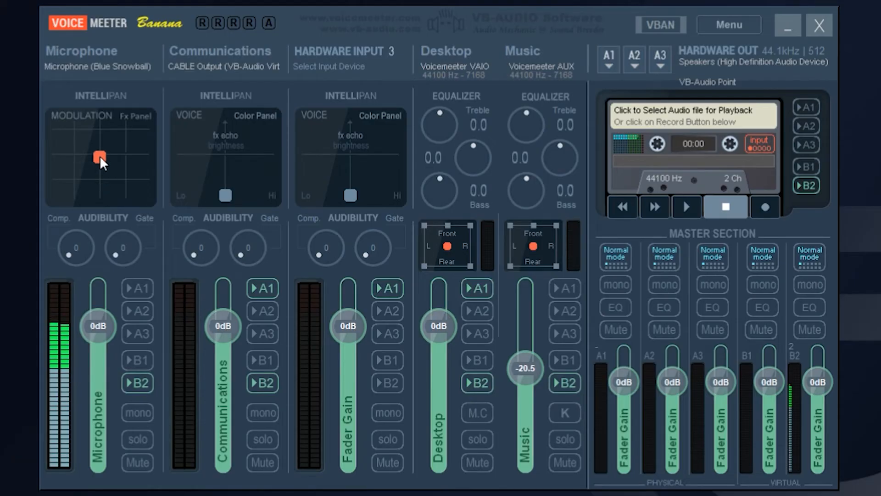
Sweep the Microphone modulation dot far left, far right, then back to neutral bottom centre.
drag(99, 157, 57, 157)
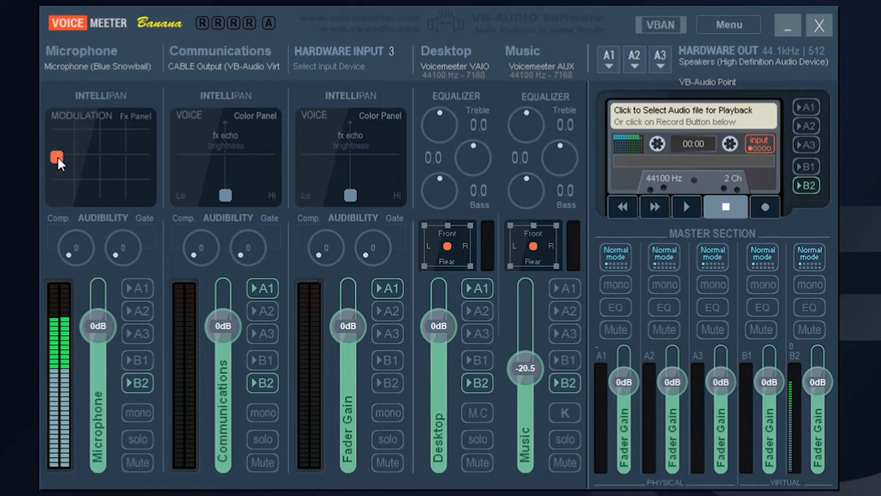
drag(56, 156, 146, 156)
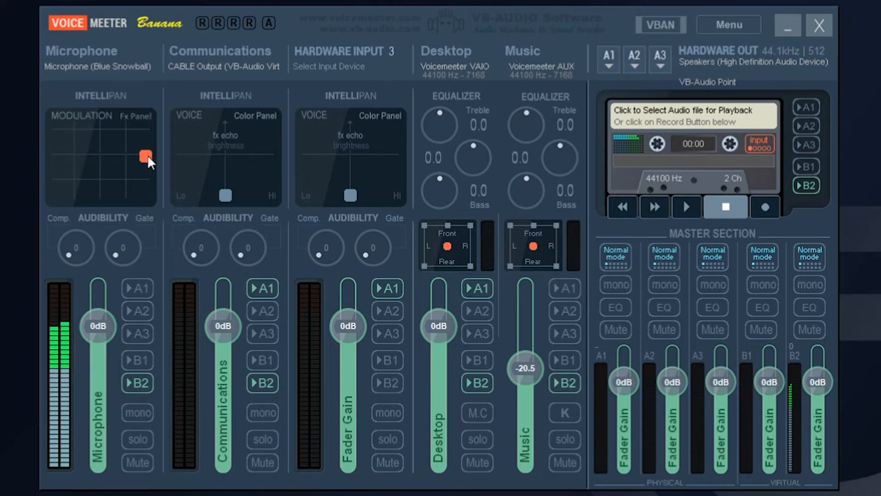
drag(146, 156, 100, 194)
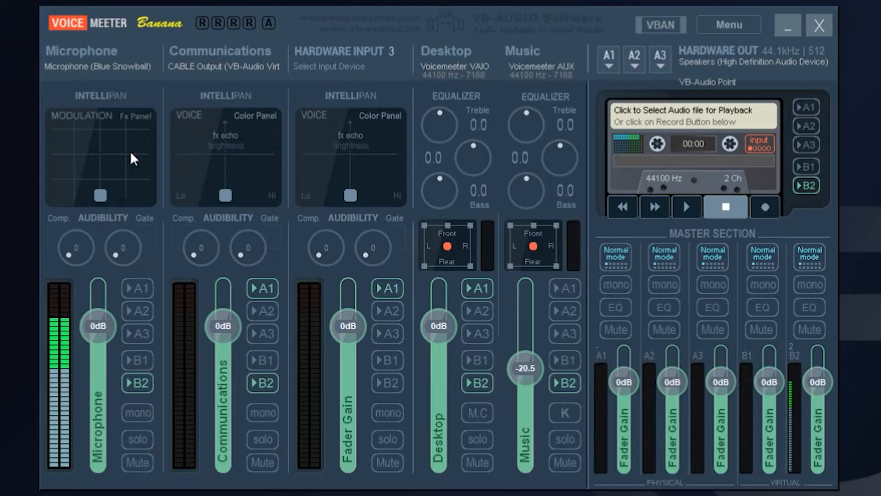
Switch the Microphone Intellipan to 3D positioning and place the sound off to the right.
click(136, 115)
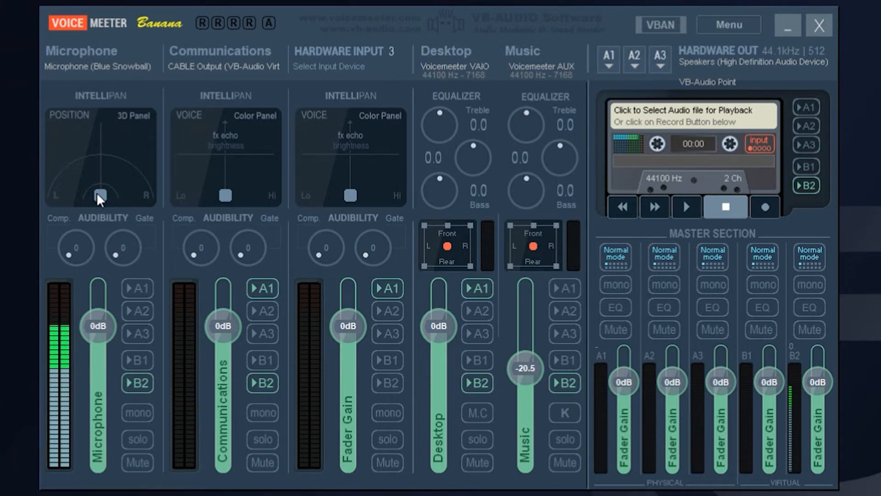
drag(100, 193, 101, 126)
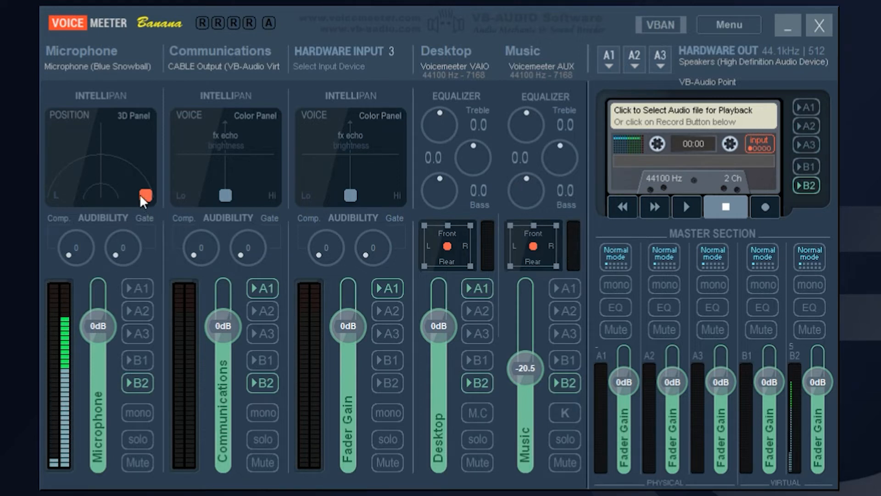
drag(146, 193, 67, 167)
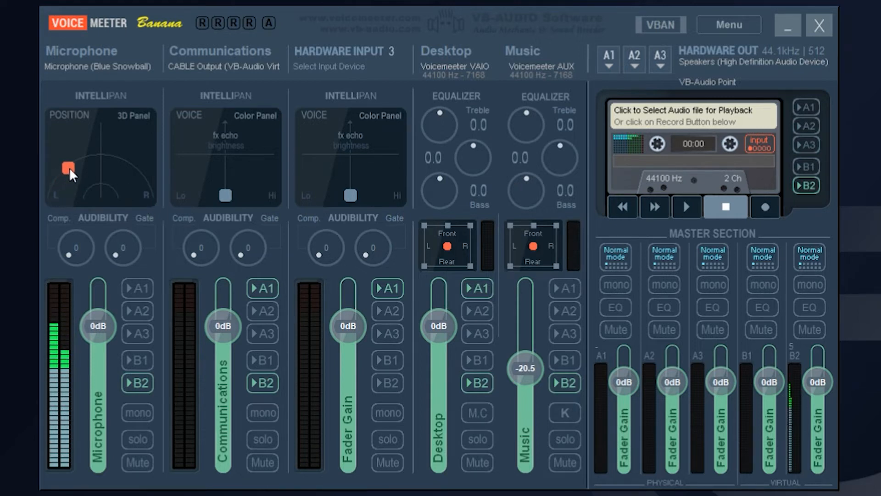
drag(67, 167, 138, 171)
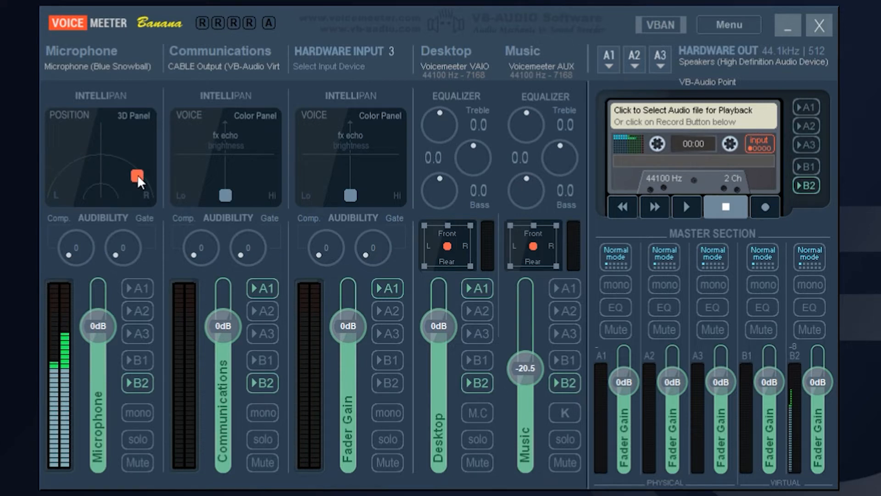
mouse_move(141, 186)
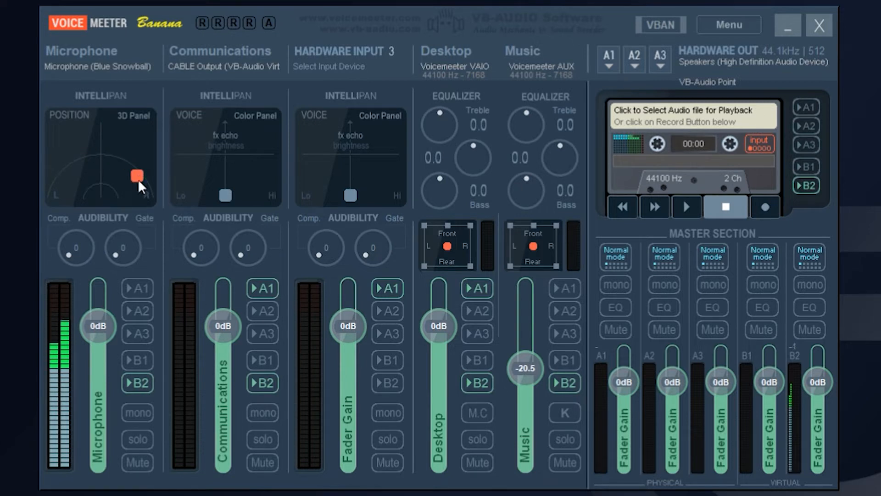
drag(137, 176, 101, 195)
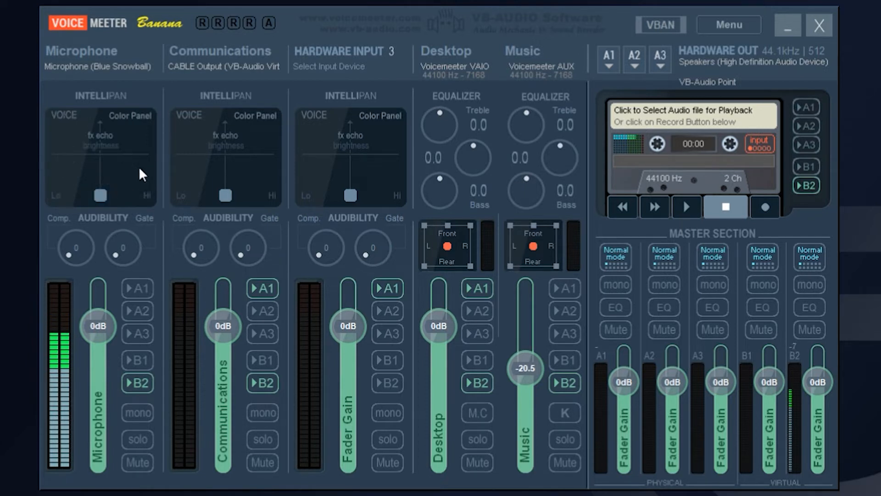
mouse_move(140, 236)
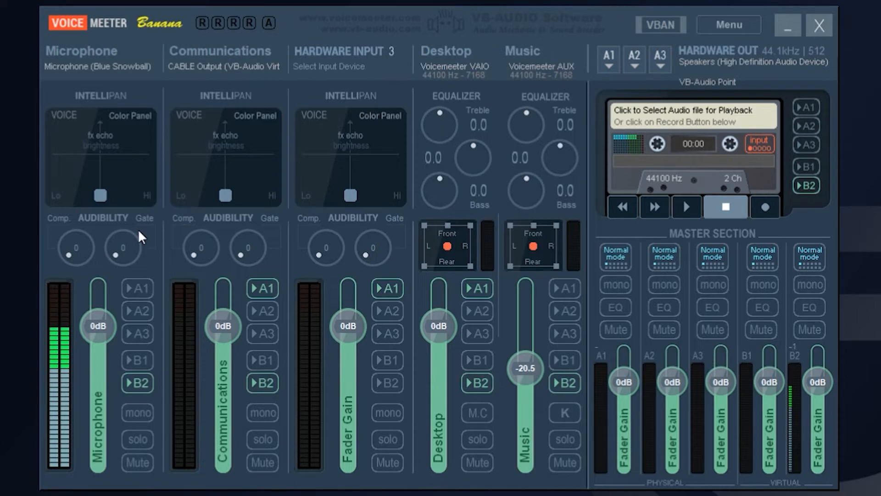
click(787, 25)
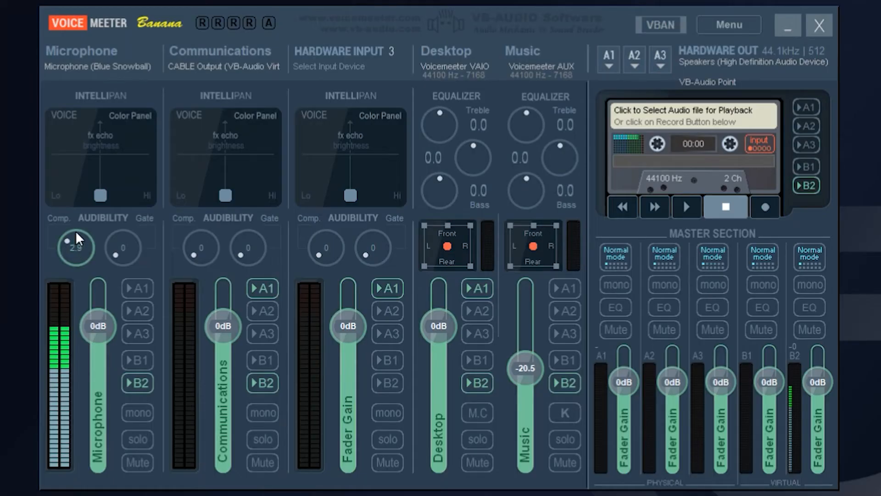
Raise the Microphone Comp knob to 4.0 and lower its fader to about -1.5 dB.
drag(76, 247, 79, 239)
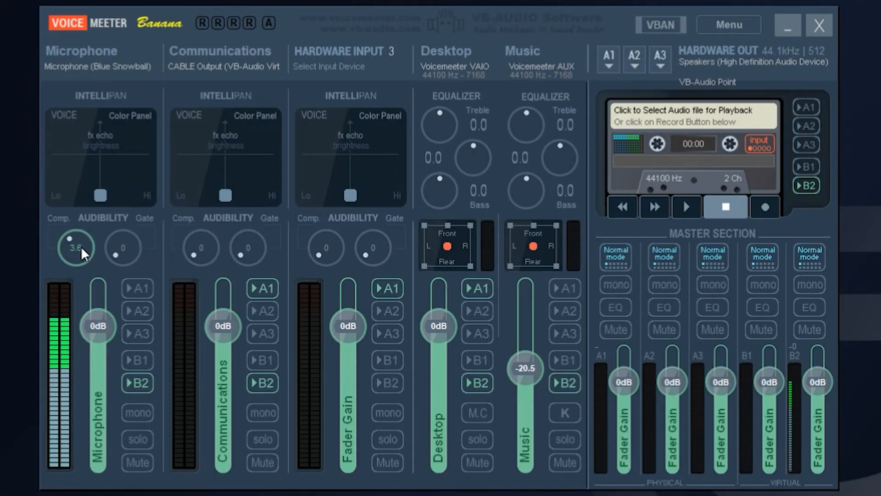
drag(99, 325, 98, 329)
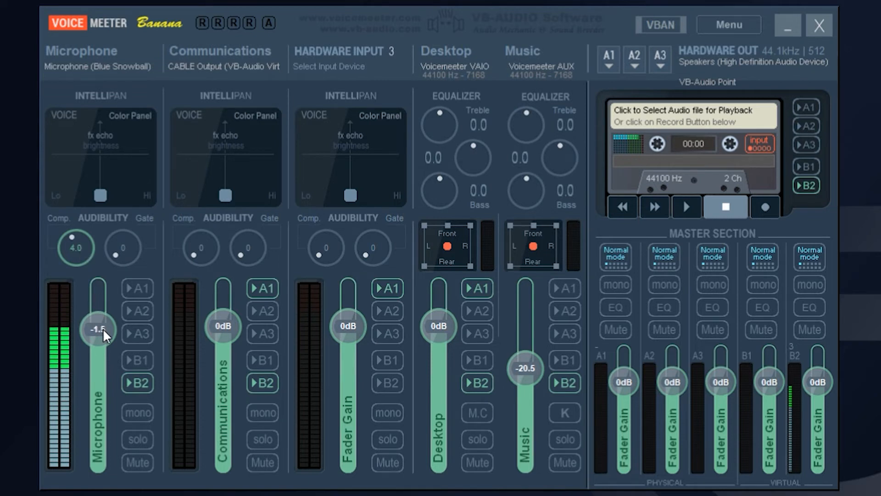
drag(98, 328, 98, 332)
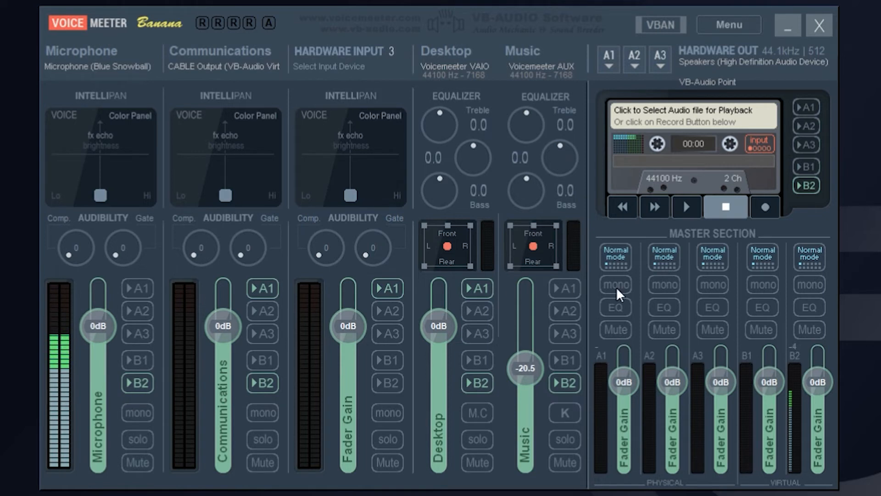
mouse_move(755, 455)
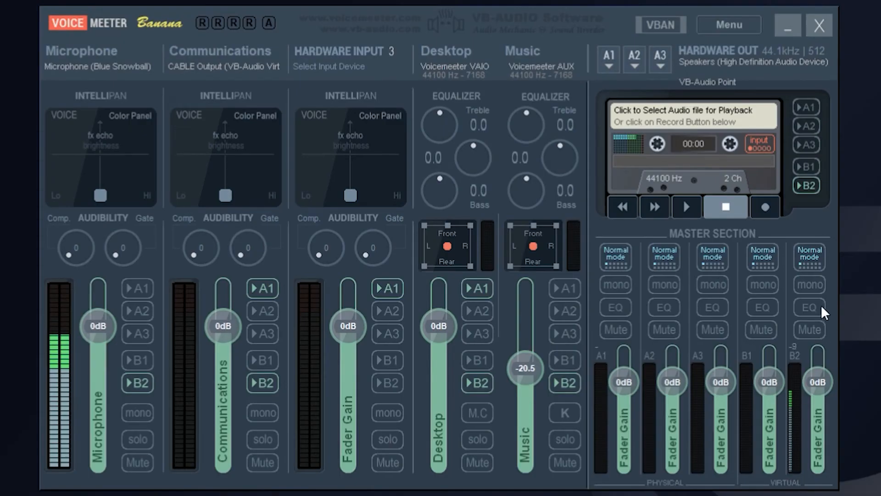
Light up the EQ button on bus B2 and bring up its detailed equalizer window.
click(807, 306)
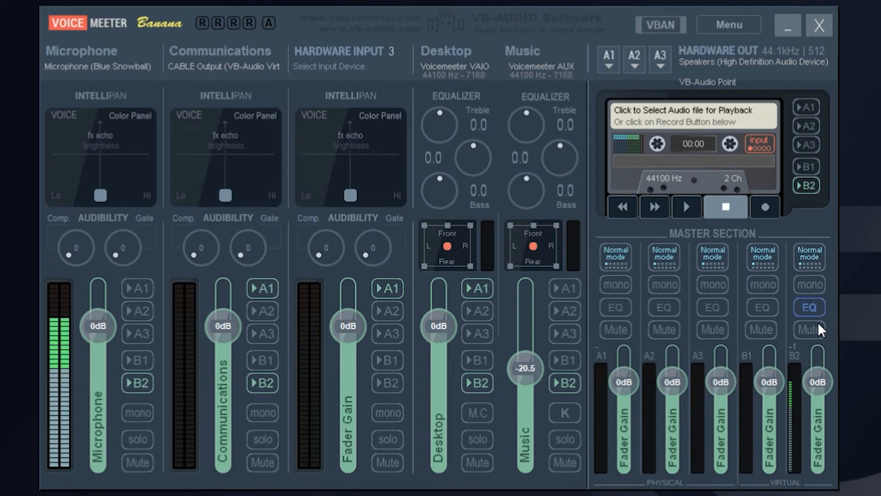
click(808, 307)
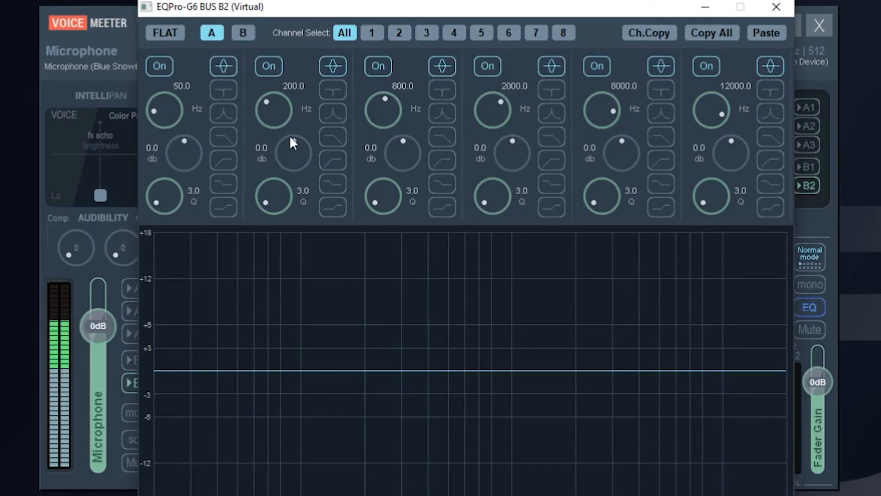
mouse_move(299, 162)
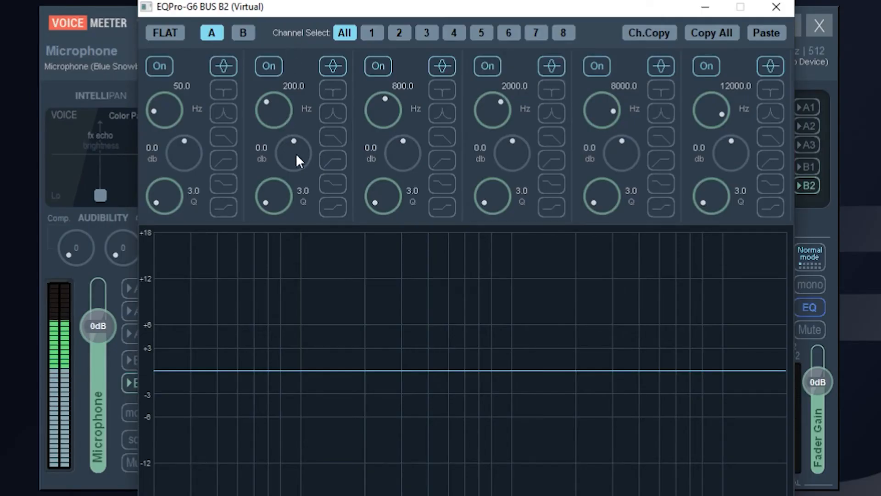
Boost and reshape the B2 equalizer's 200 Hz second band, then reset it flat.
drag(294, 154, 294, 149)
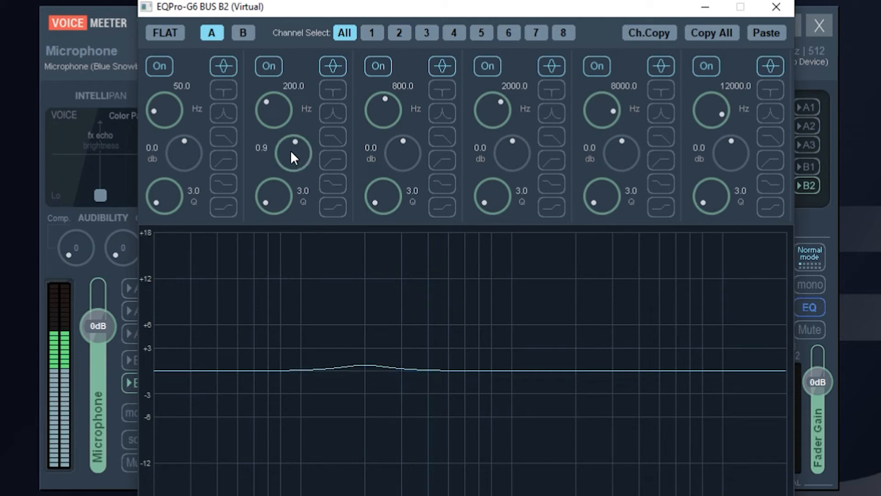
drag(293, 164, 294, 140)
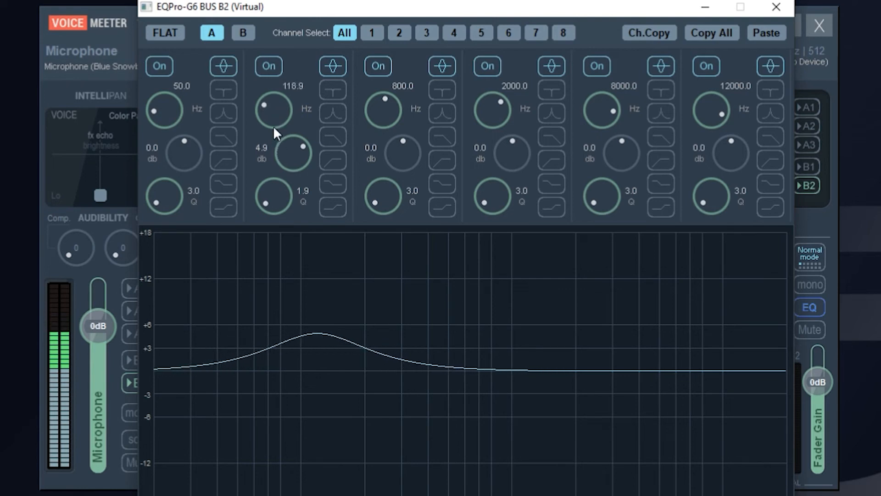
drag(276, 109, 291, 153)
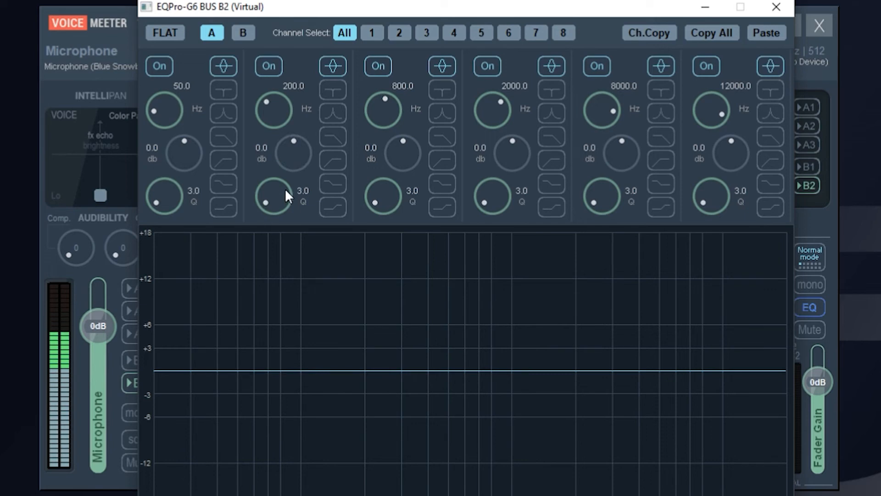
mouse_move(628, 169)
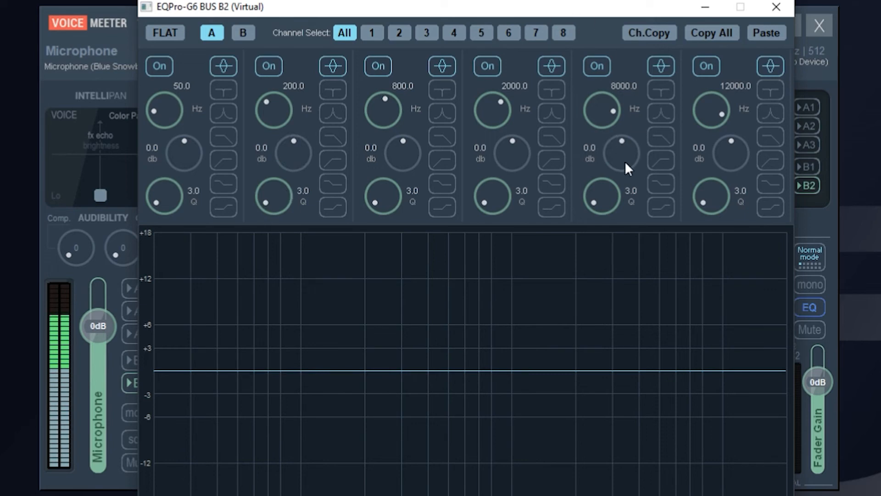
Raise B2 band 5 to about 5.3 dB at 6168.8 Hz and make it a notch filter.
drag(620, 156, 620, 141)
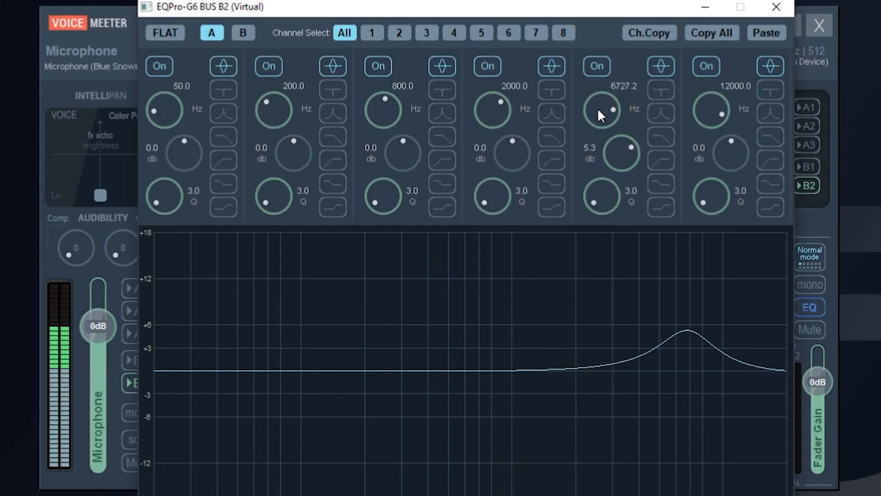
drag(601, 109, 601, 118)
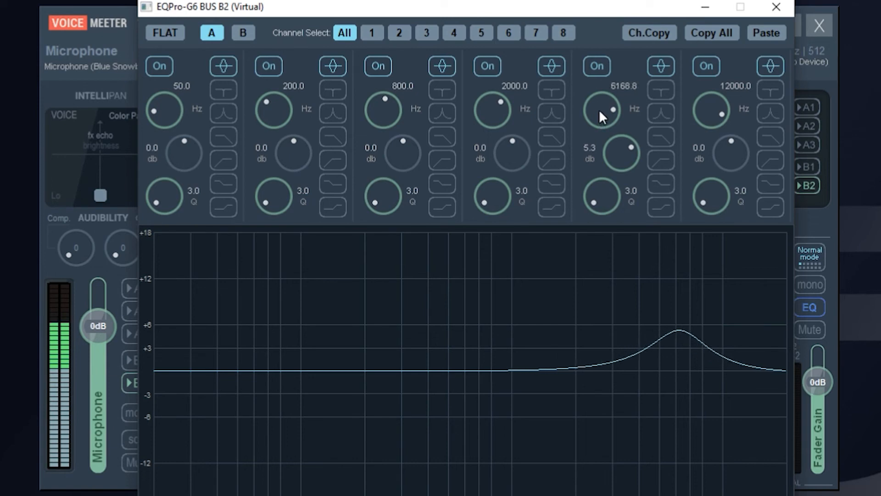
click(659, 90)
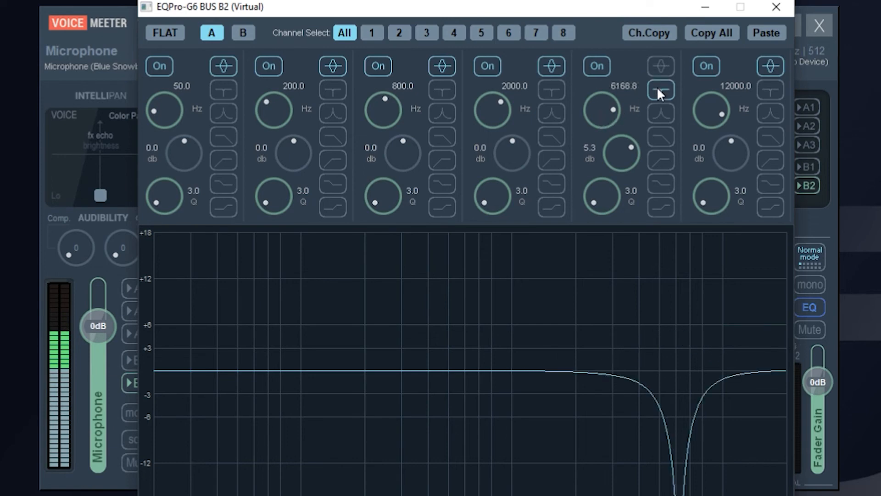